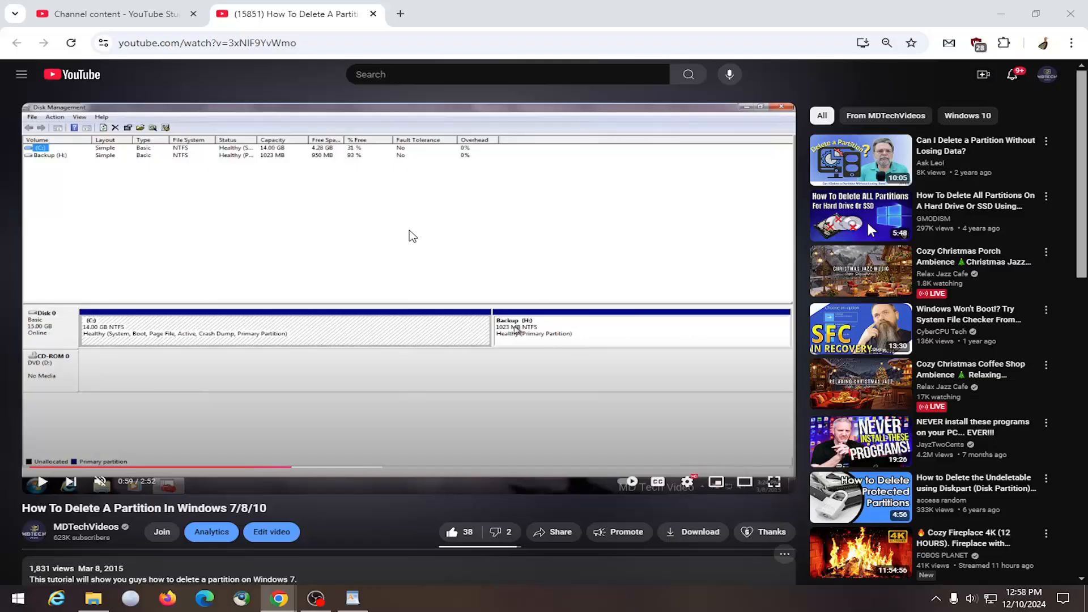
mouse_move(386, 307)
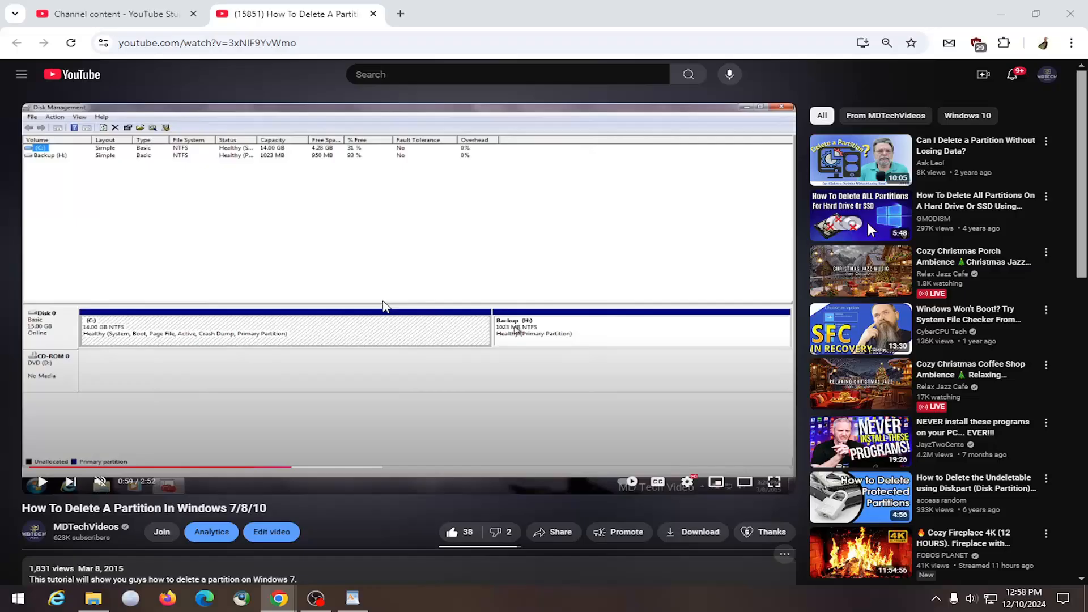
mouse_move(414, 285)
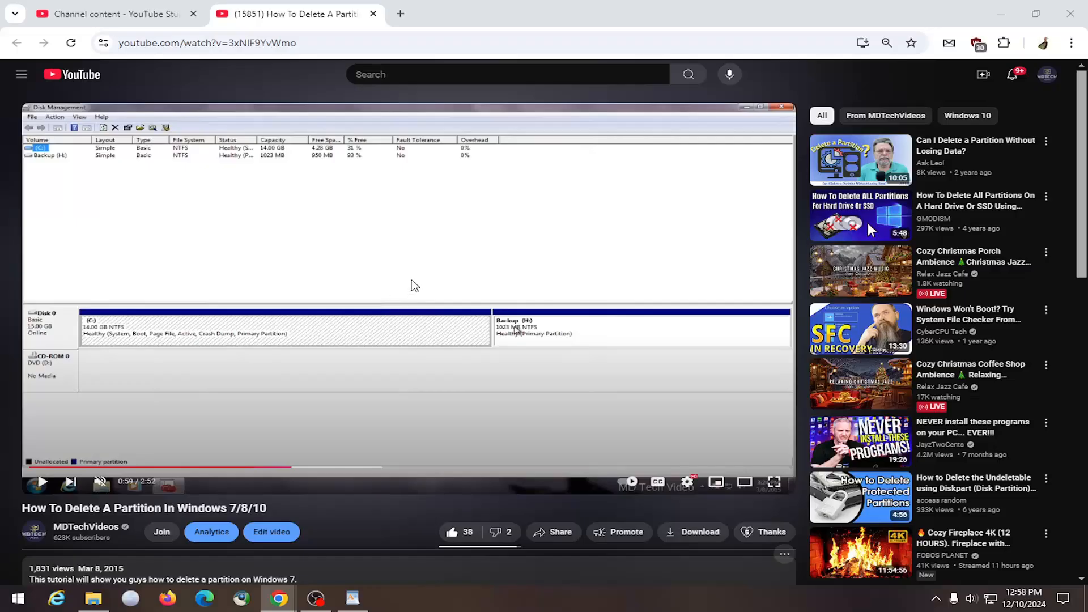
Scroll to the four comments and open the Sort by menu showing Top comments and Newest first
scroll("down", 3)
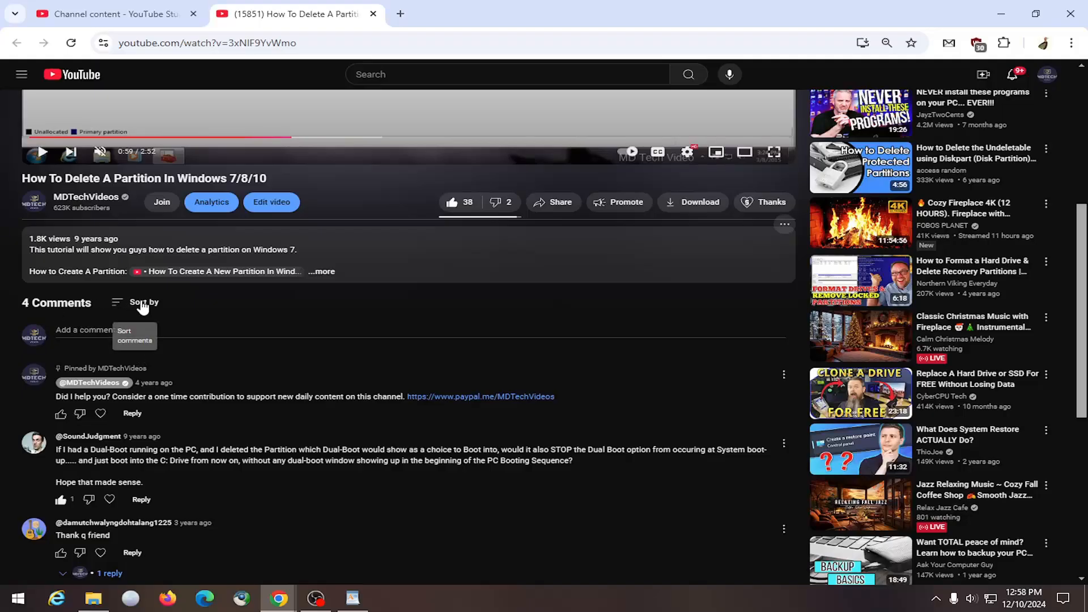
left_click(143, 302)
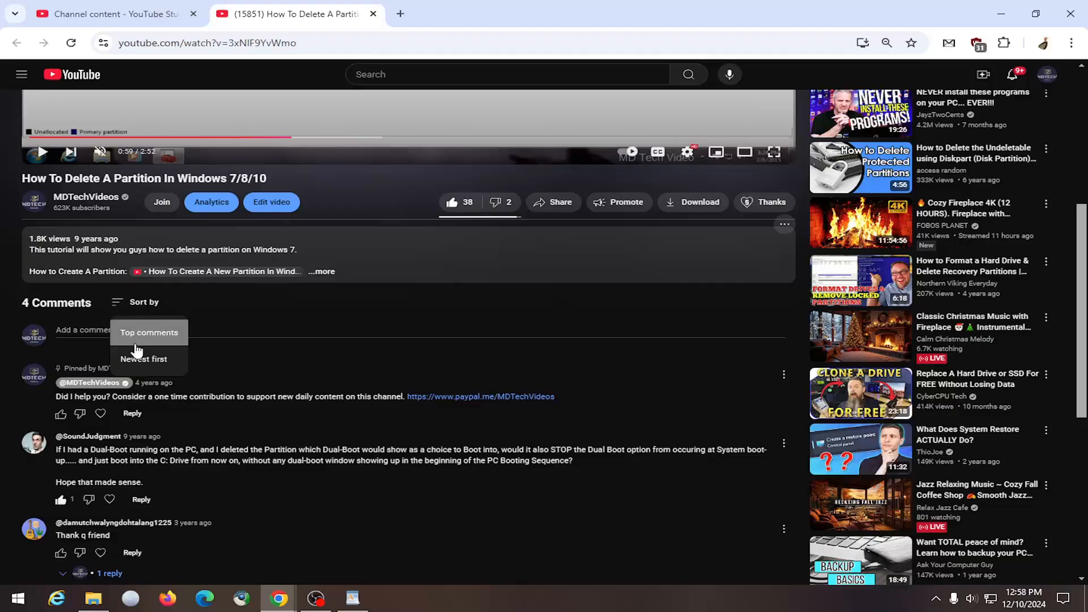